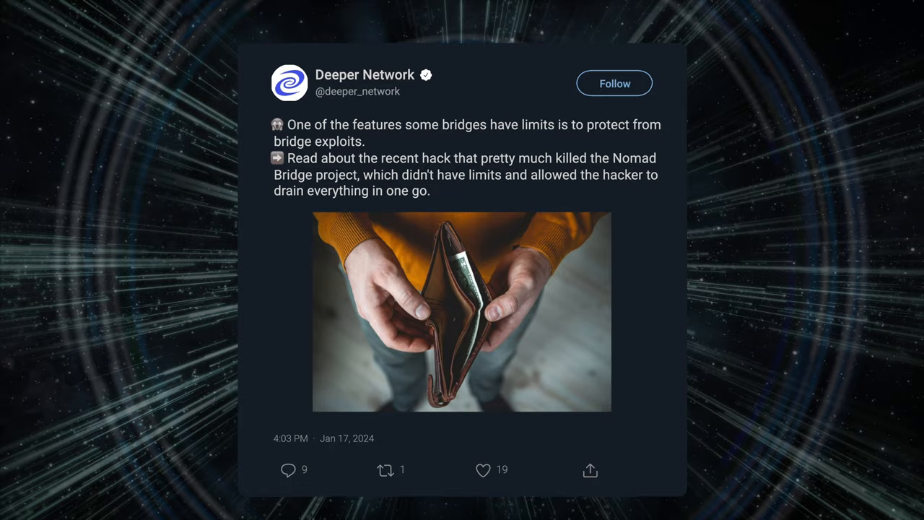
Scroll the Deeper Network post about bridge limits and the Nomad Bridge hack into view.
{"action": "scroll", "scroll_direction": "down", "scroll_amount": 3}
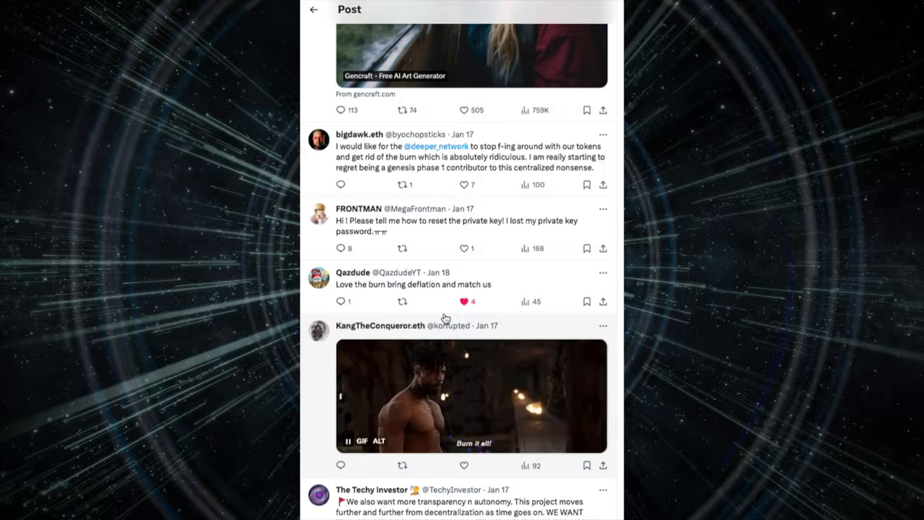
Scroll to the end of the reply thread and open CryptoJar's DPR buying guide post.
{"action": "scroll", "scroll_direction": "down", "scroll_amount": 3}
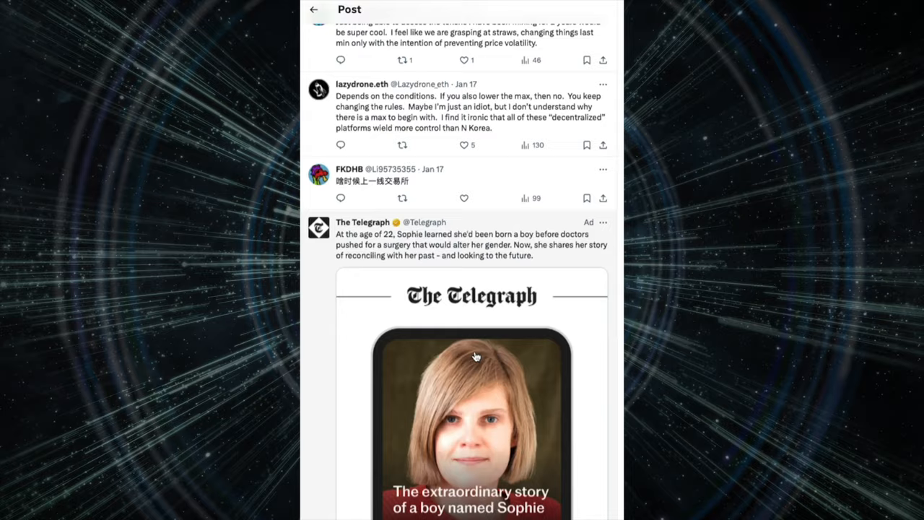
{"action": "scroll", "scroll_direction": "down", "scroll_amount": 3}
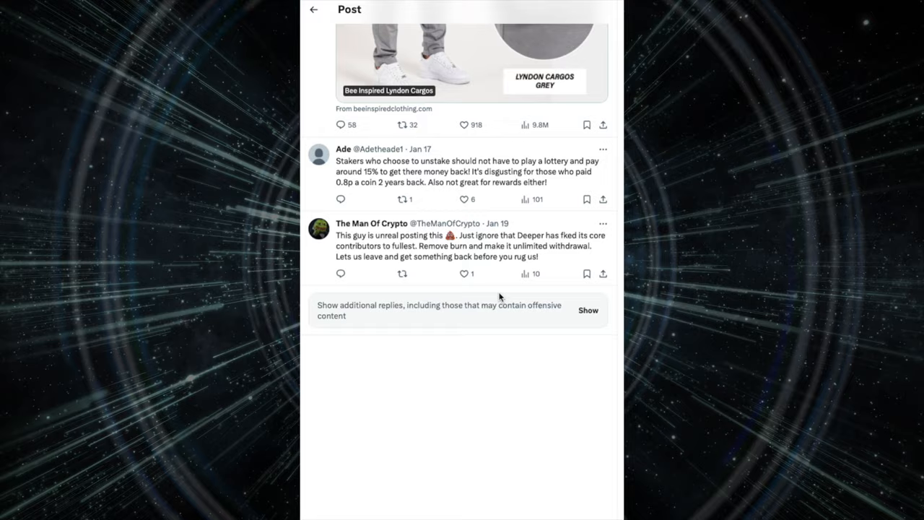
{"action": "left_click", "coordinate": [588, 309]}
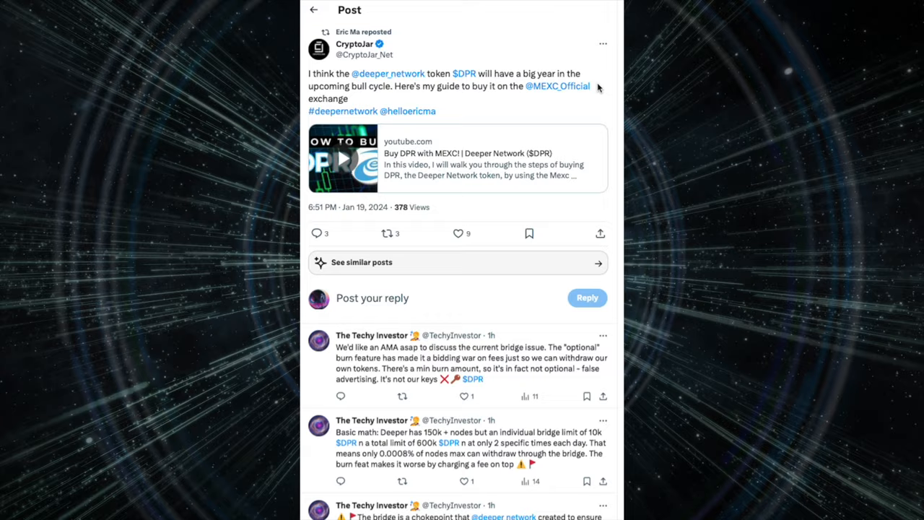
Scroll through The Techy Investor's replies criticising the bridge under the CryptoJar post.
{"action": "scroll", "scroll_direction": "down", "scroll_amount": 3}
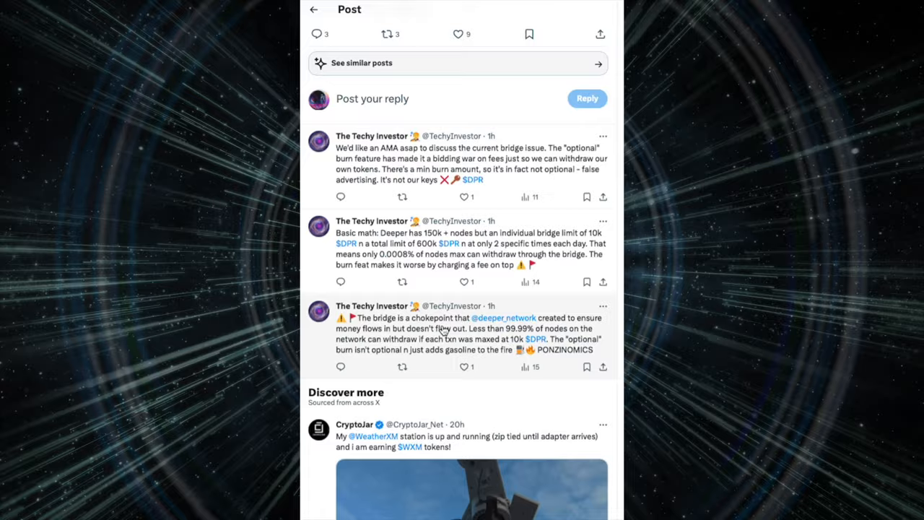
{"action": "scroll", "scroll_direction": "down", "scroll_amount": 3}
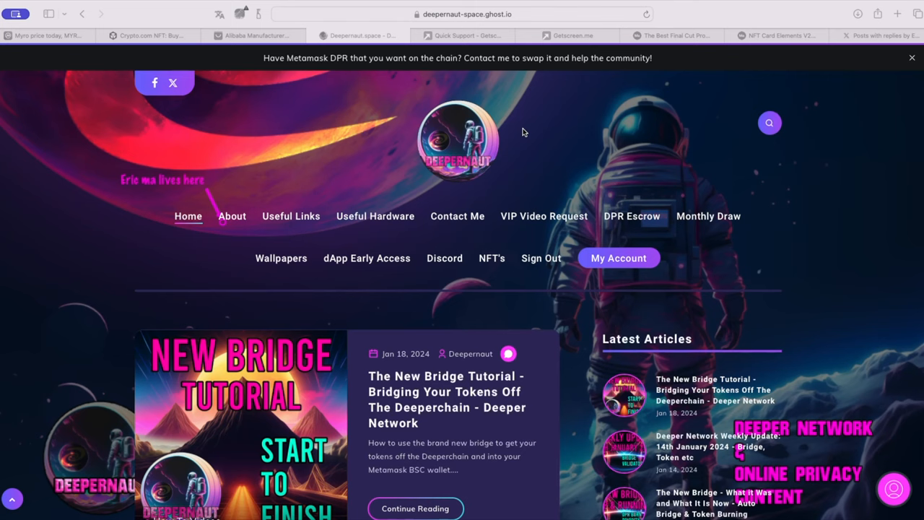
Go to the site's About page describing subscriptions, DPR escrow and the private Discord.
{"action": "scroll", "scroll_direction": "down", "scroll_amount": 3}
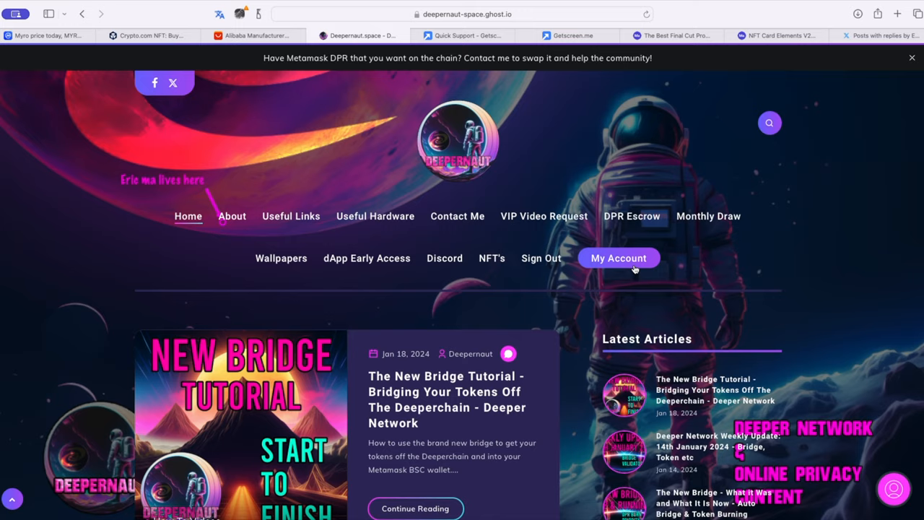
{"action": "left_click", "coordinate": [618, 257]}
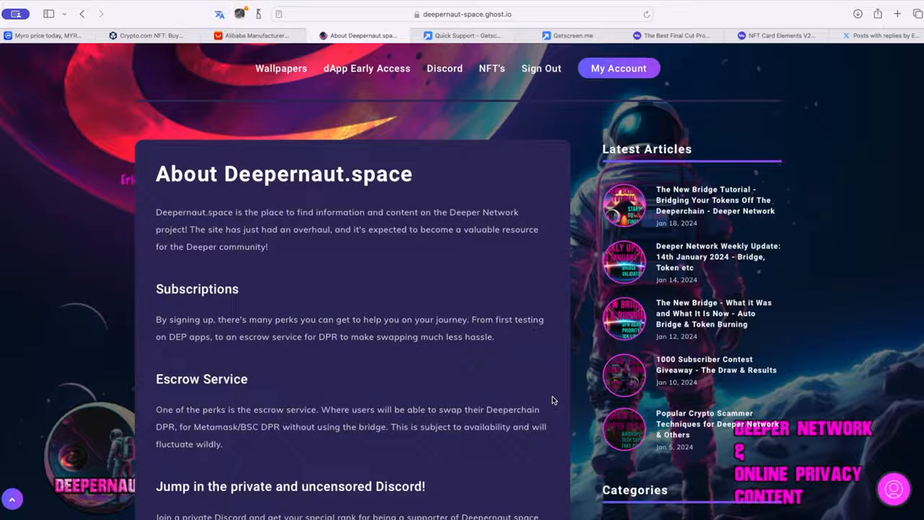
Move from the About page to the Useful Hardware page of recommended device-farm gear.
{"action": "scroll", "scroll_direction": "down", "scroll_amount": 3}
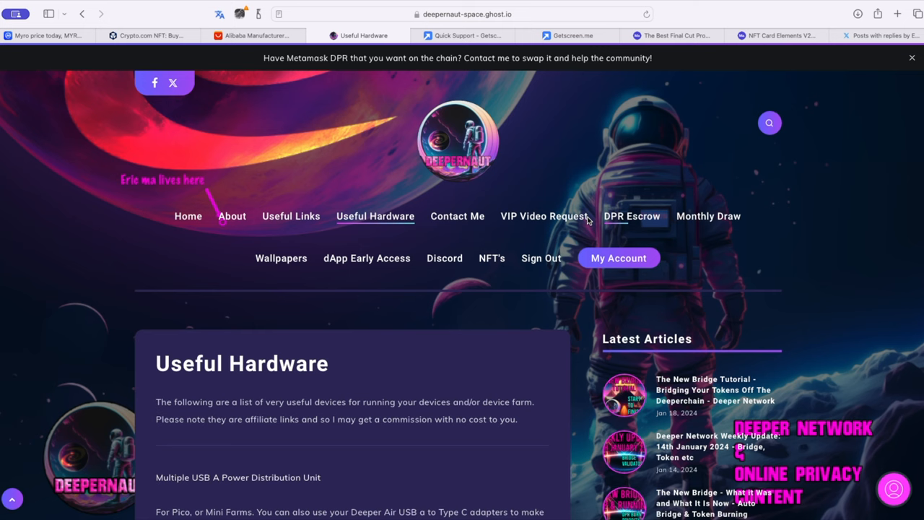
{"action": "left_click", "coordinate": [632, 216]}
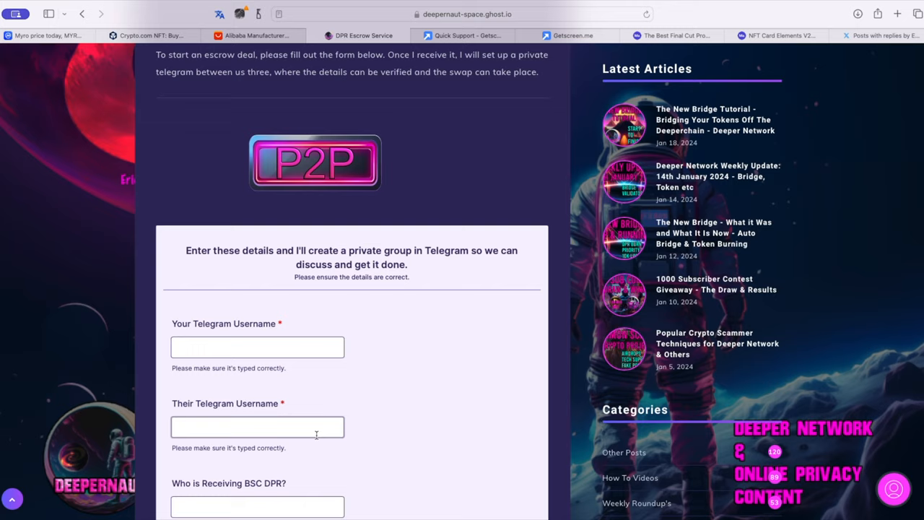
Scroll the DPR Escrow page down to the direct swap request form and back up.
{"action": "scroll", "scroll_direction": "down", "scroll_amount": 3}
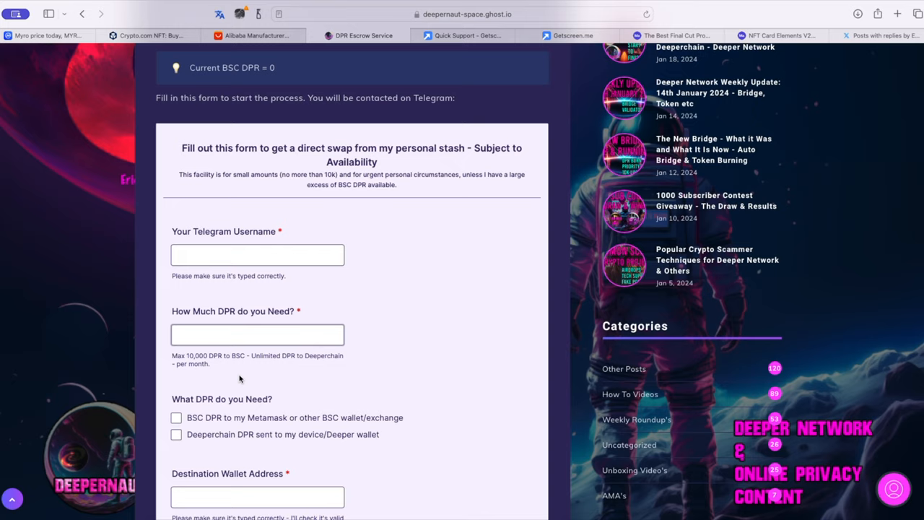
{"action": "scroll", "scroll_direction": "down", "scroll_amount": 3}
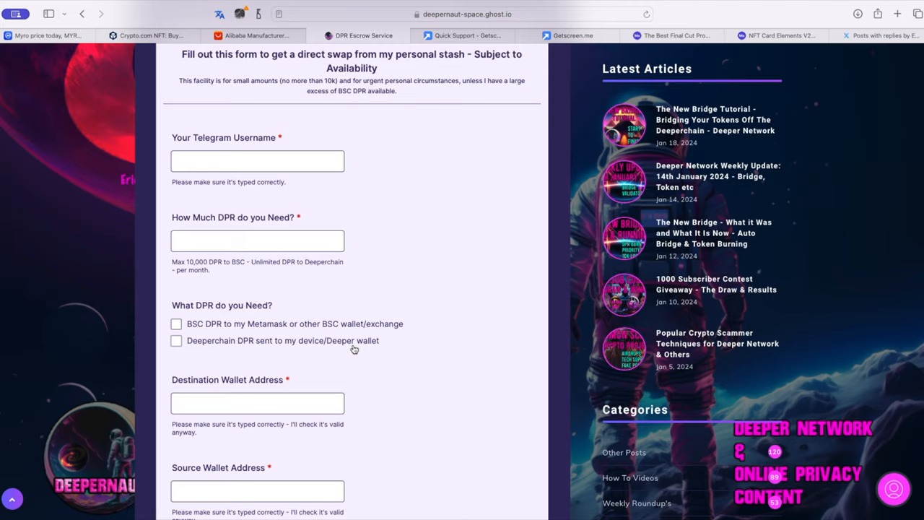
{"action": "scroll", "scroll_direction": "up", "scroll_amount": 3}
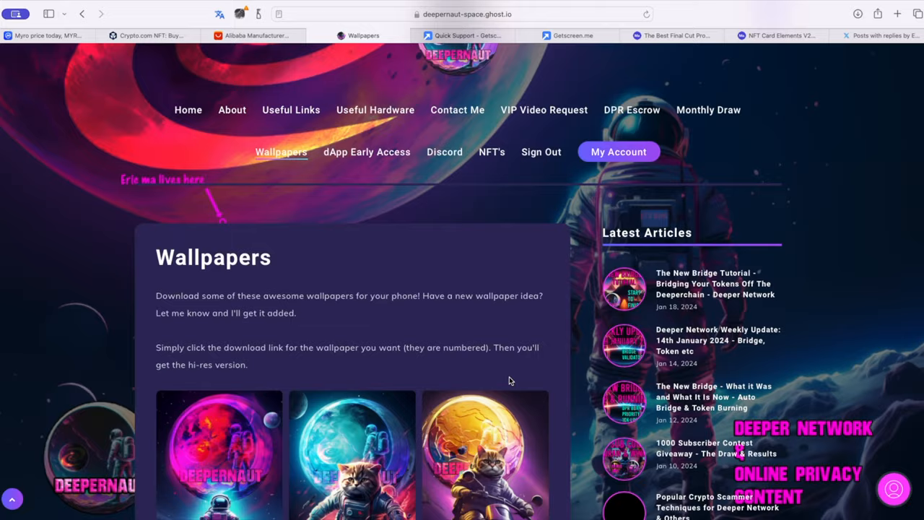
Preview a wallpaper full size, step to another in the lightbox, then close the preview.
{"action": "left_click", "coordinate": [485, 453]}
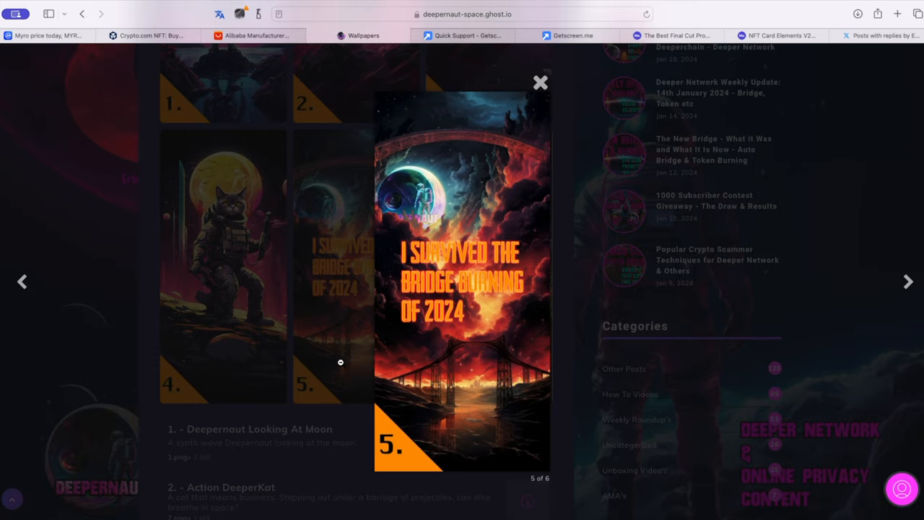
{"action": "left_click", "coordinate": [23, 281]}
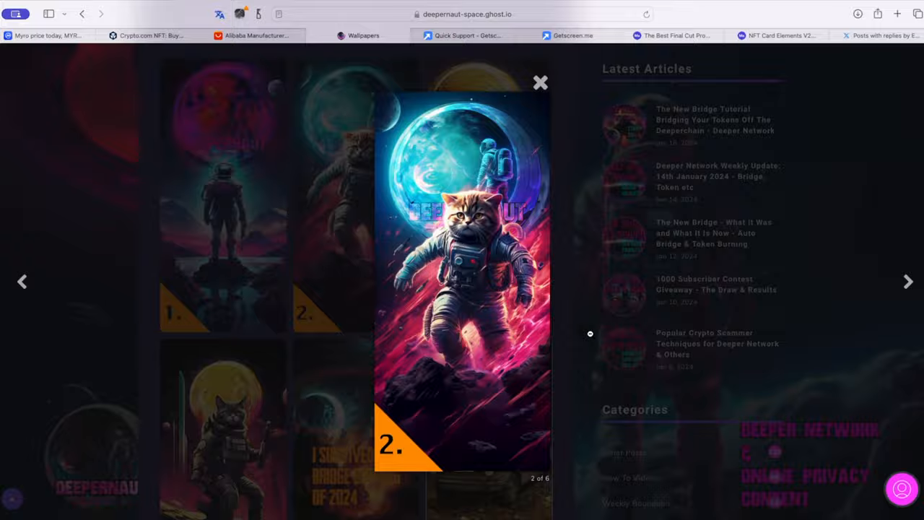
{"action": "left_click", "coordinate": [540, 83]}
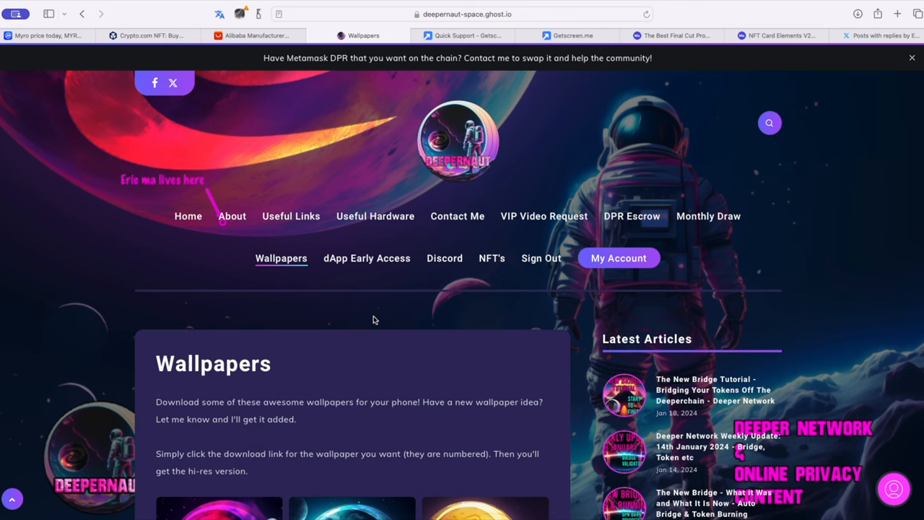
Open the New Bridge Tutorial article and return to its top.
{"action": "left_click", "coordinate": [367, 257]}
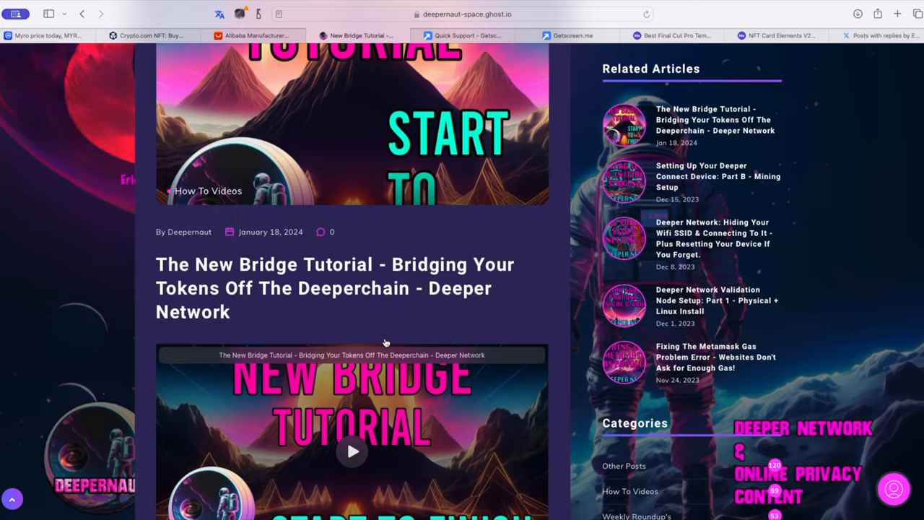
{"action": "scroll", "scroll_direction": "up", "scroll_amount": 3}
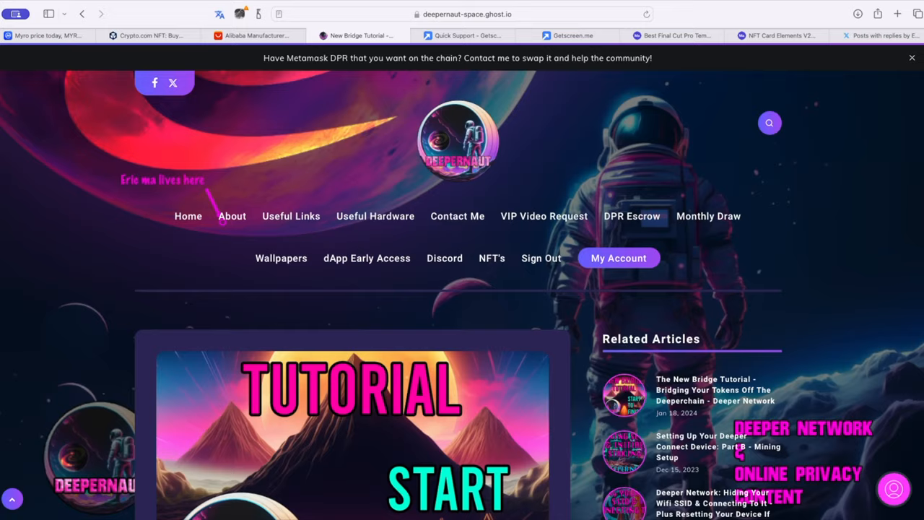